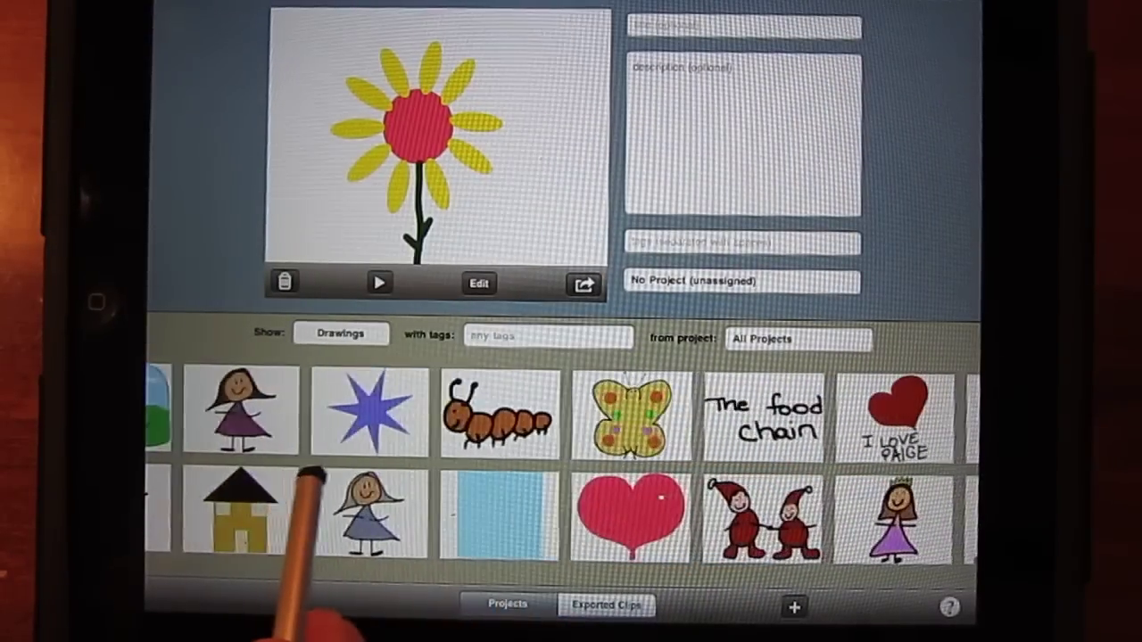
Step: Start a new drawing sequence from the library, giving a blank canvas
{"action": "scroll", "scroll_direction": "left", "scroll_amount": 3}
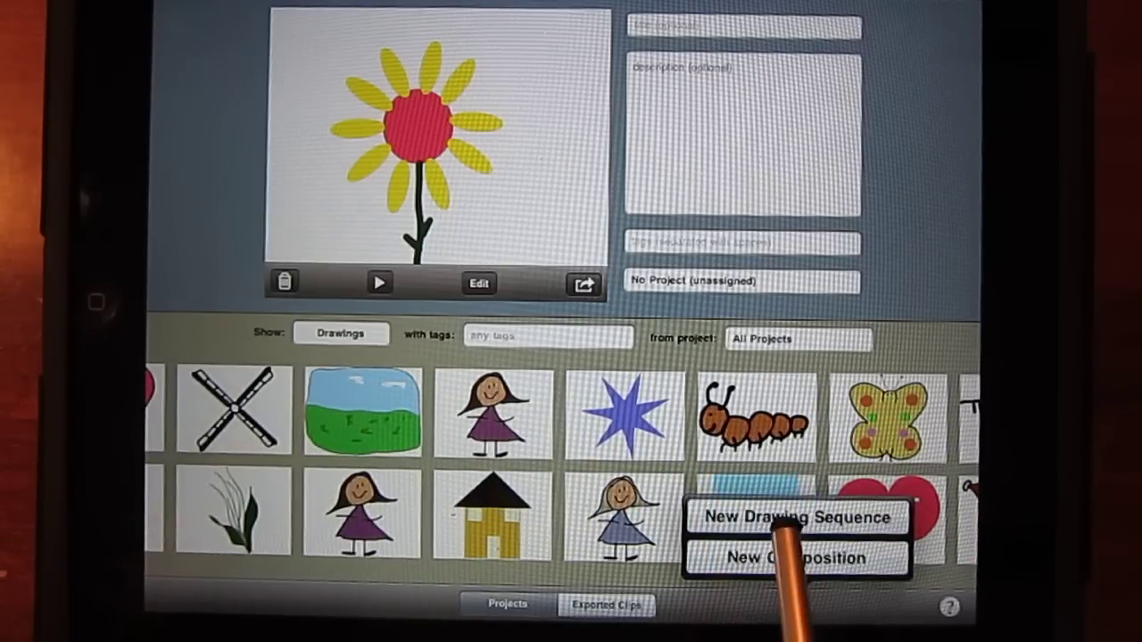
{"action": "left_click", "coordinate": [794, 518]}
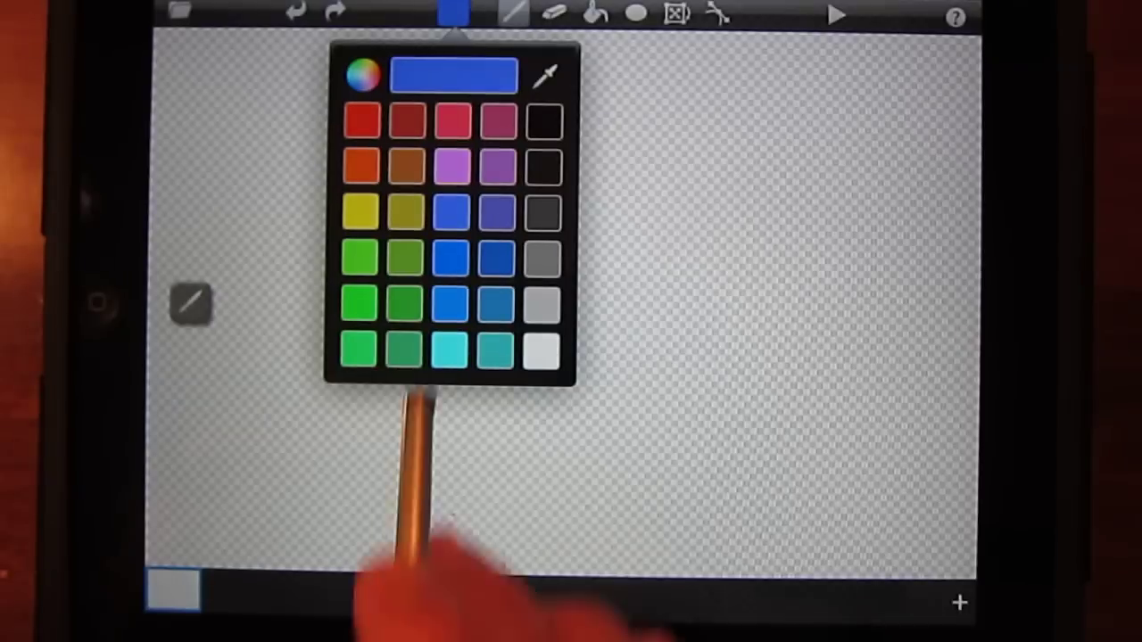
Step: Set the drawing colour to brown from the palette
{"action": "left_click", "coordinate": [497, 165]}
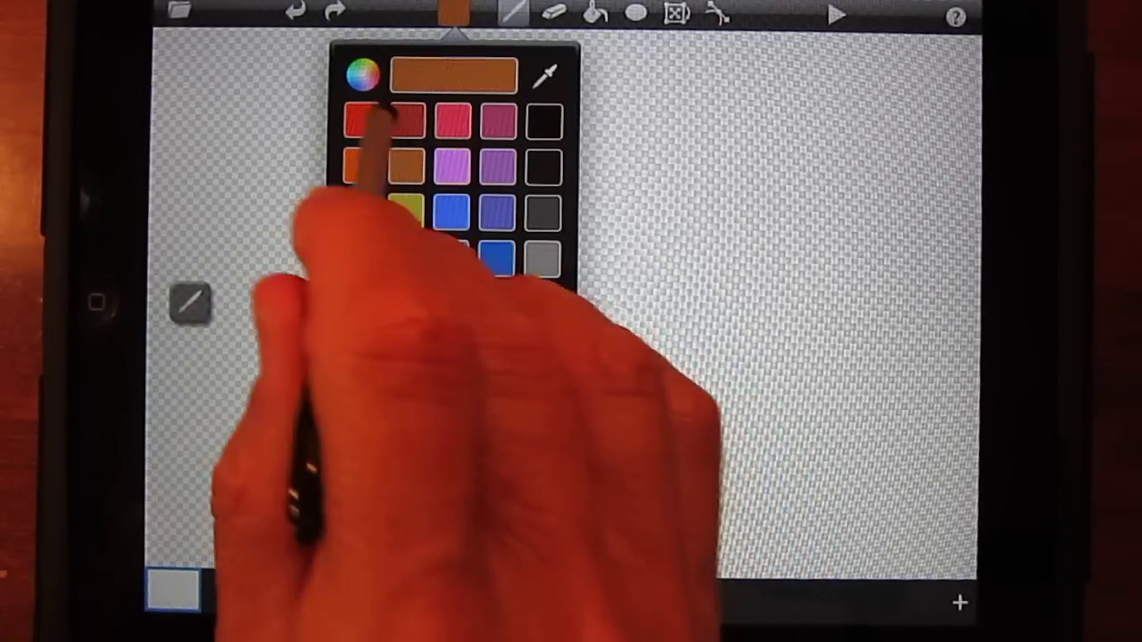
{"action": "left_click", "coordinate": [361, 76]}
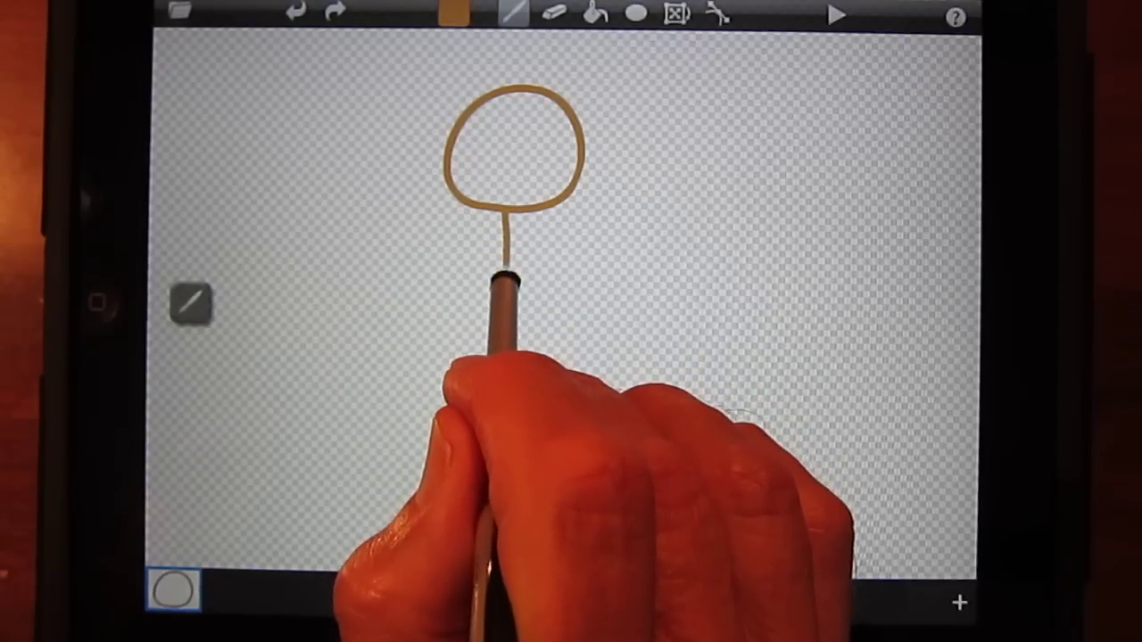
Step: Draw the stick figure's body, arms and legs below the smiling head
{"action": "left_click_drag", "start_coordinate": [509, 285], "coordinate": [410, 392]}
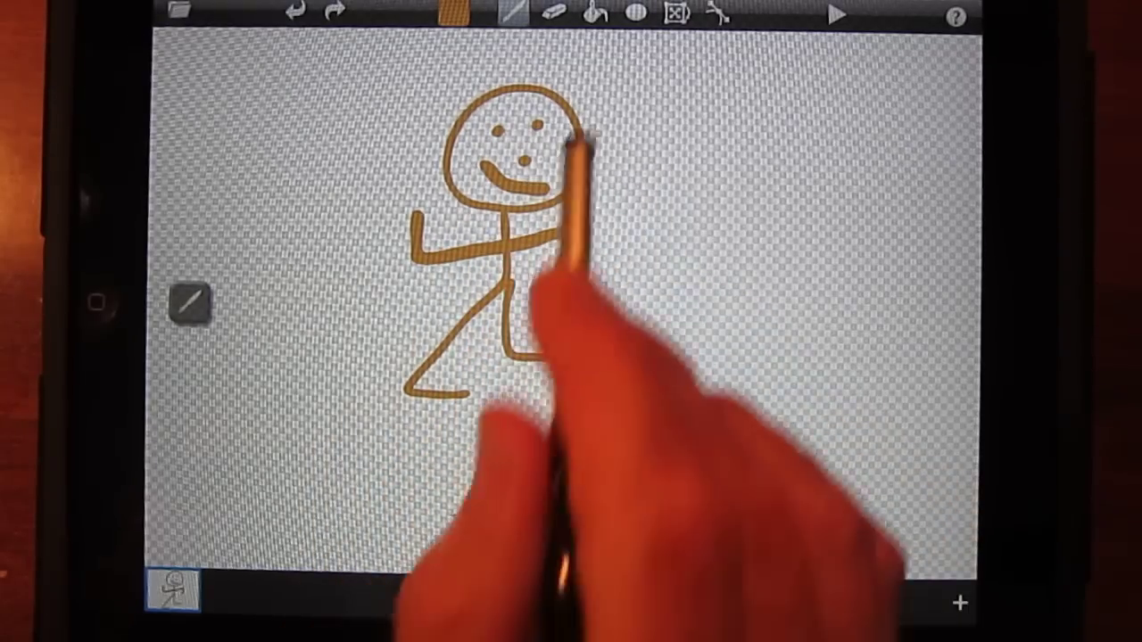
{"action": "left_click", "coordinate": [457, 13]}
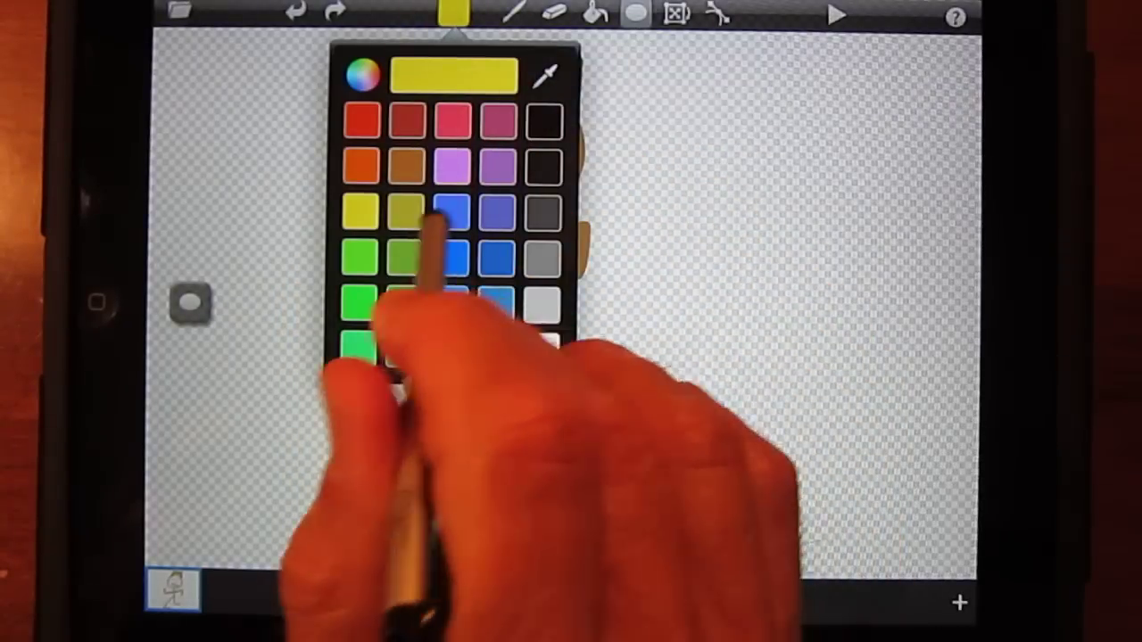
Step: Draw a yellow crown on the figure and purple stars in the sky
{"action": "left_click", "coordinate": [488, 164]}
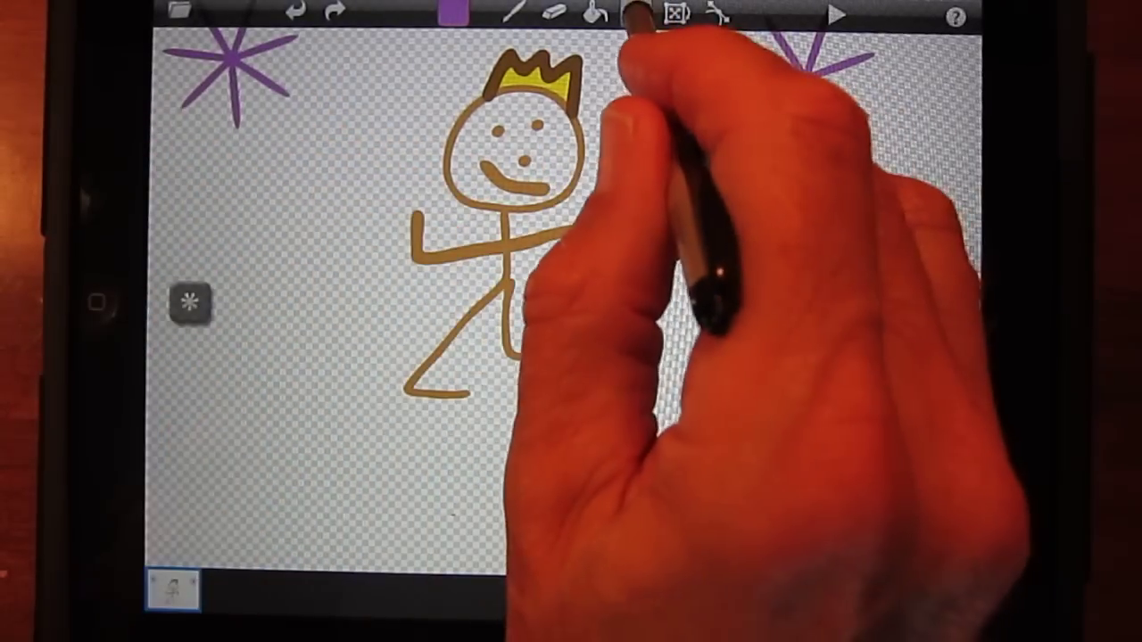
{"action": "left_click", "coordinate": [451, 11]}
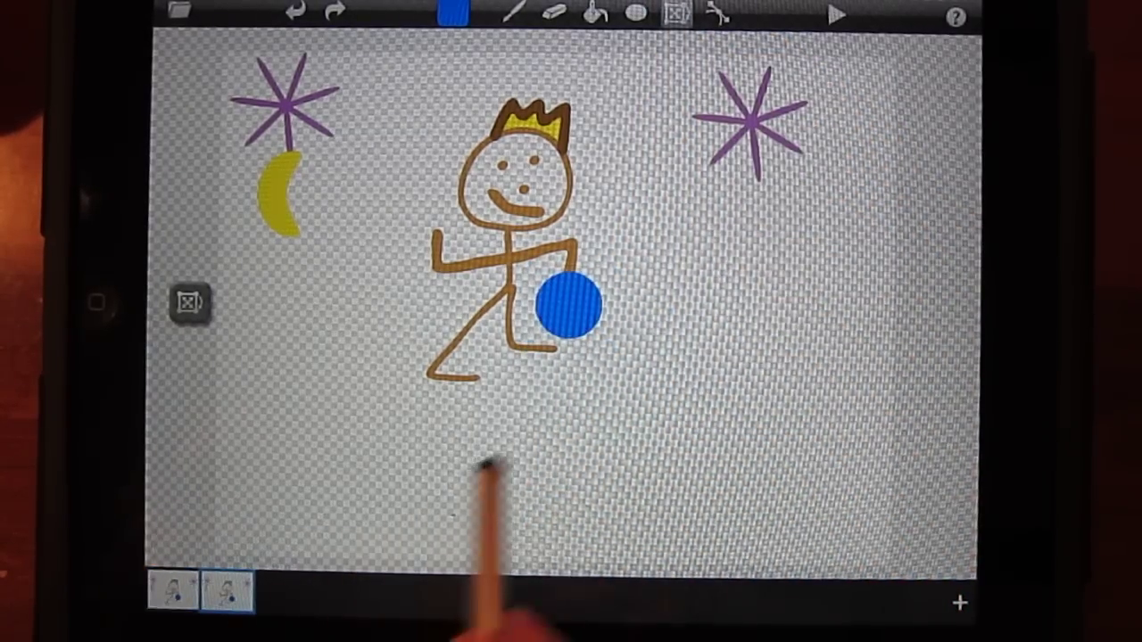
Step: Draw the yellow moon and blue ball, then add a second frame with the ball moved
{"action": "left_click", "coordinate": [569, 305]}
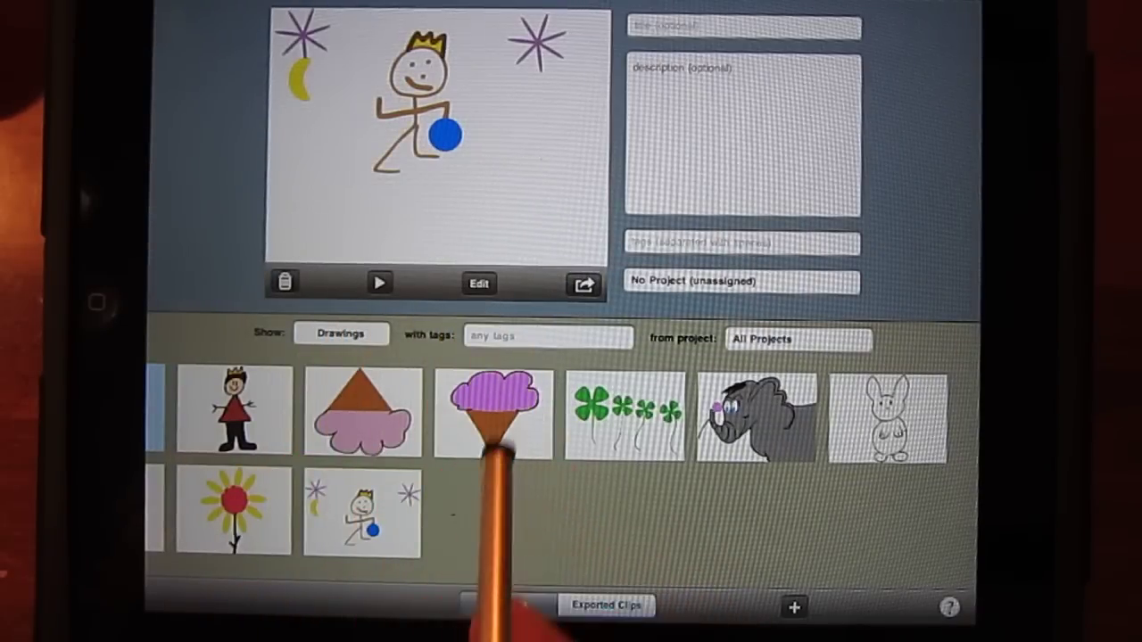
Step: Show the export options for the finished animation in the library
{"action": "left_click", "coordinate": [584, 283]}
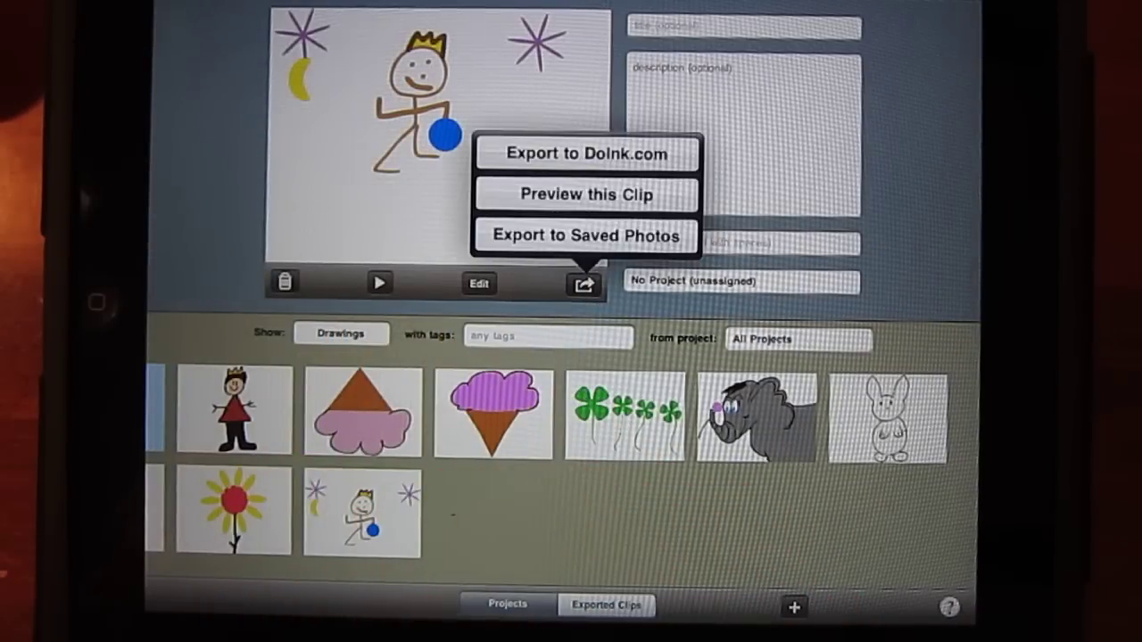